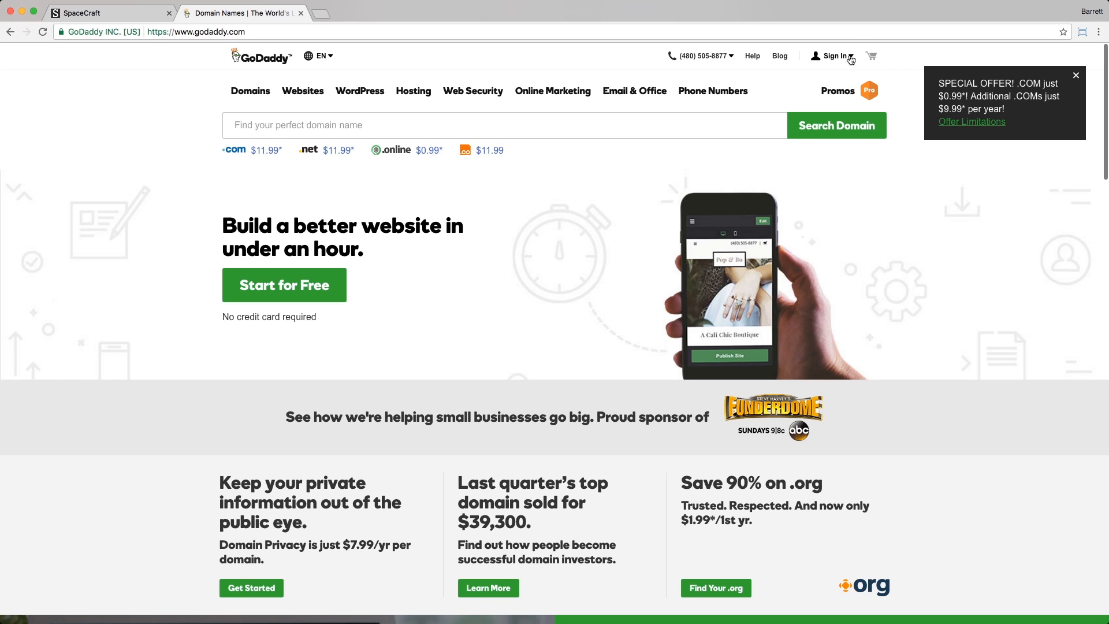
Sign in to the GoDaddy account as a registered user with the saved credentials.
{"action": "left_click", "coordinate": [832, 56]}
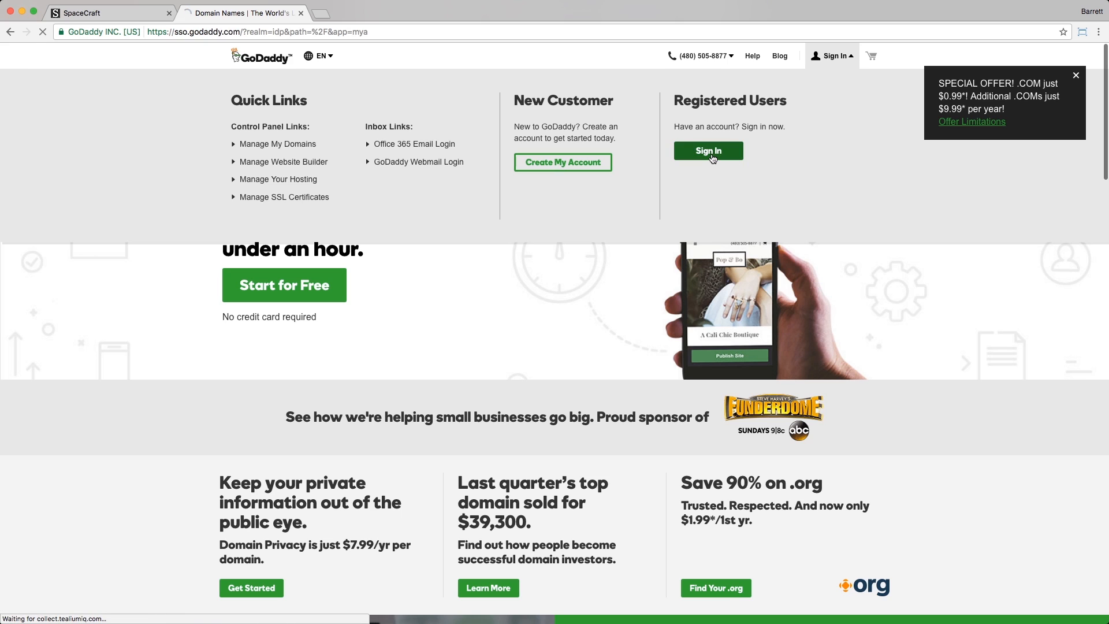
{"action": "left_click", "coordinate": [706, 150]}
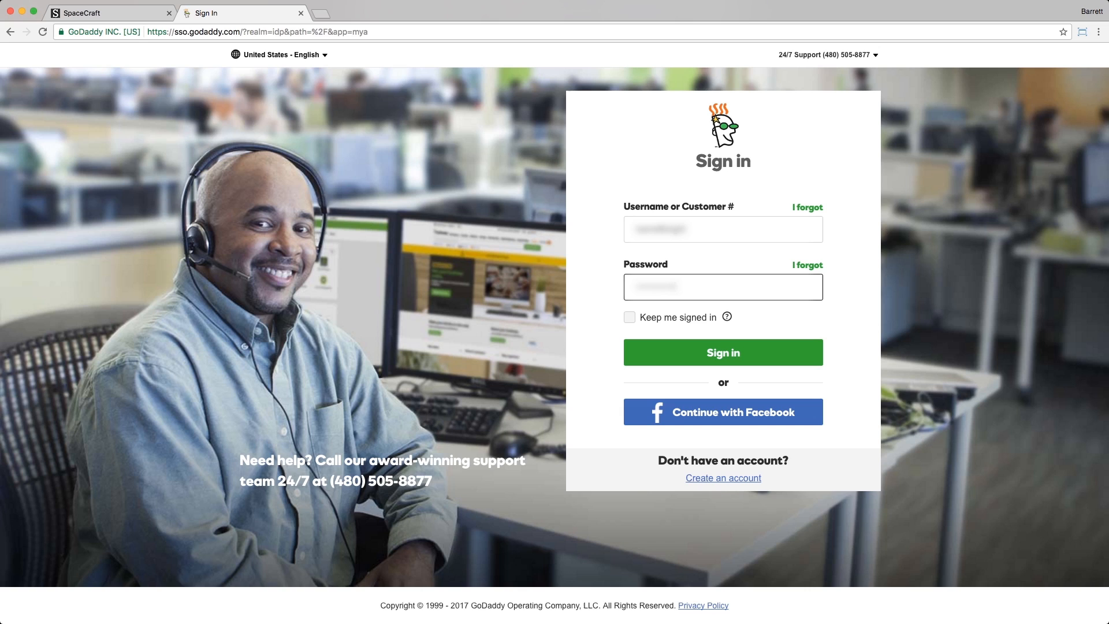
{"action": "left_click", "coordinate": [722, 352]}
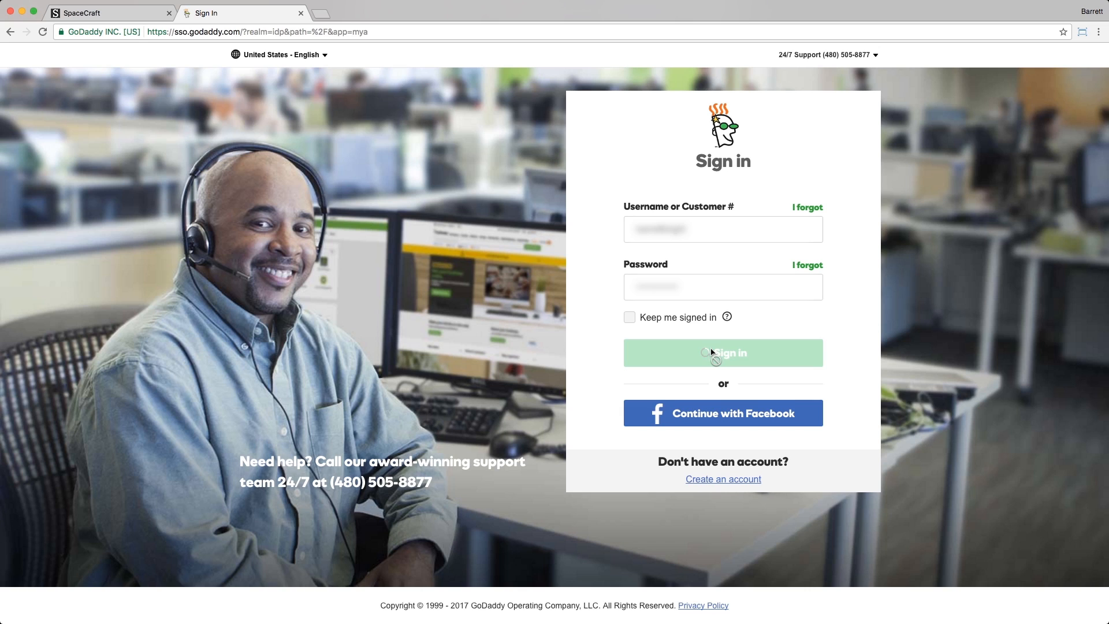
{"action": "left_click", "coordinate": [722, 353]}
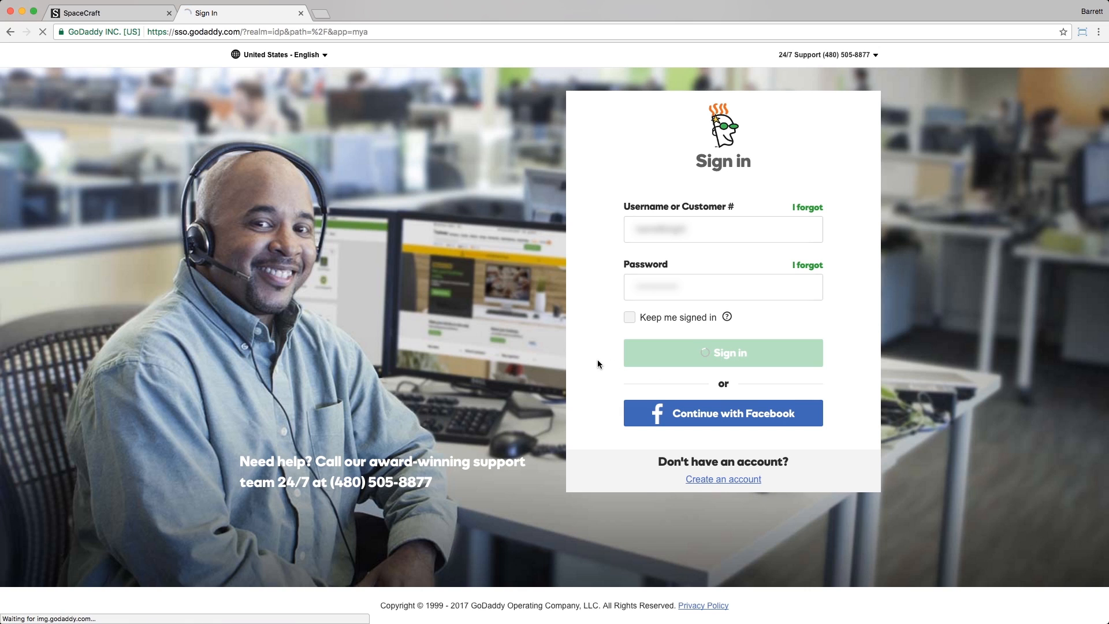
{"action": "left_click", "coordinate": [722, 353]}
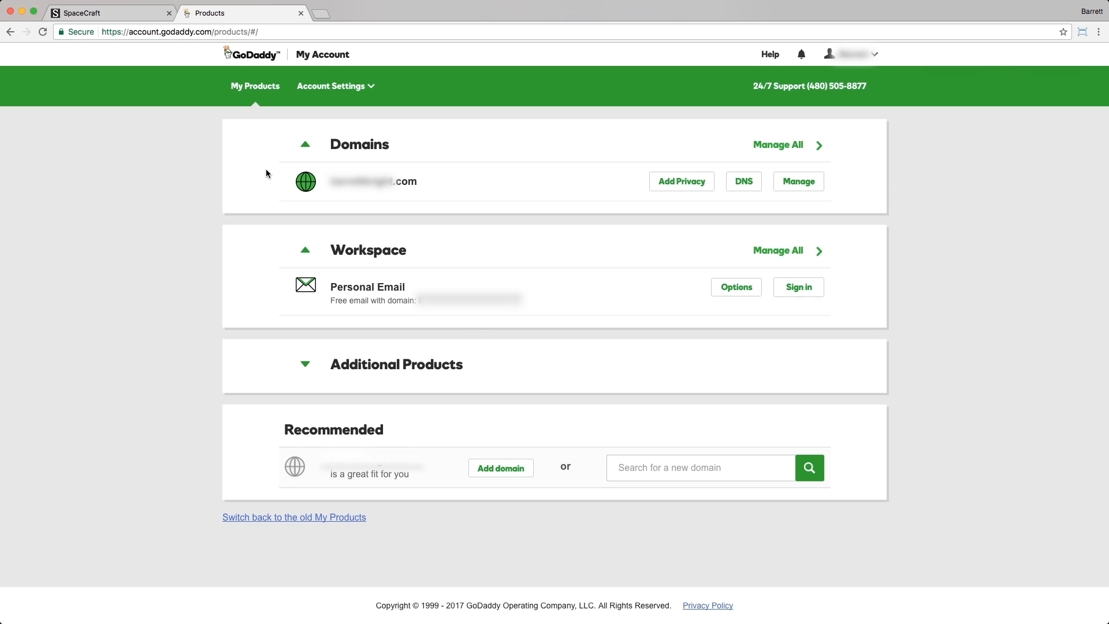
{"action": "mouse_move", "coordinate": [743, 181]}
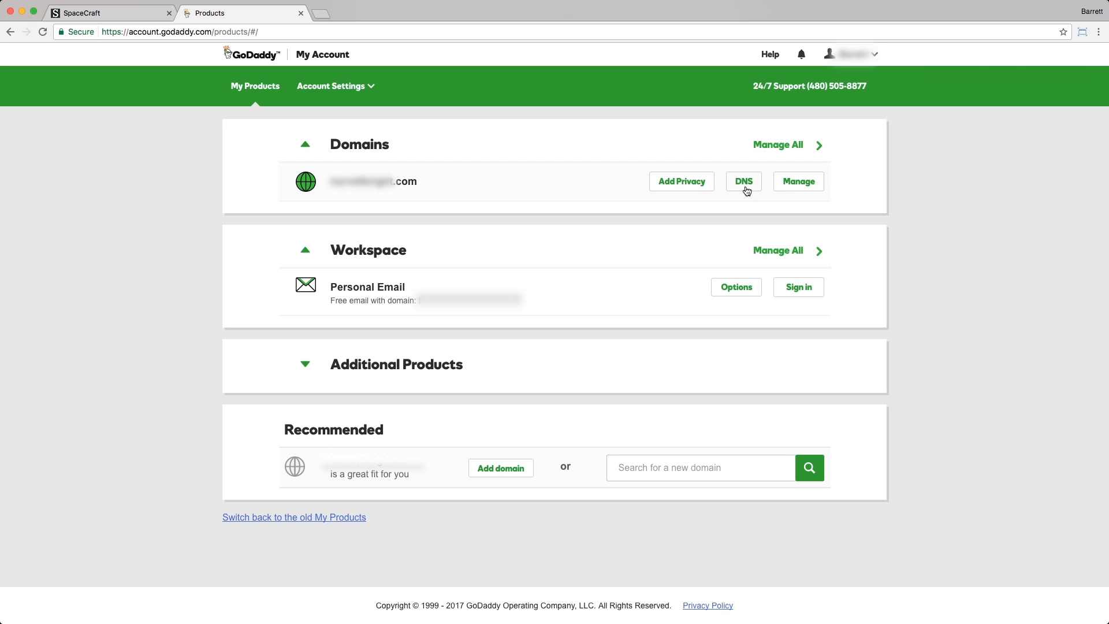
Go to DNS Management for the domain from the My Products list.
{"action": "left_click", "coordinate": [741, 181]}
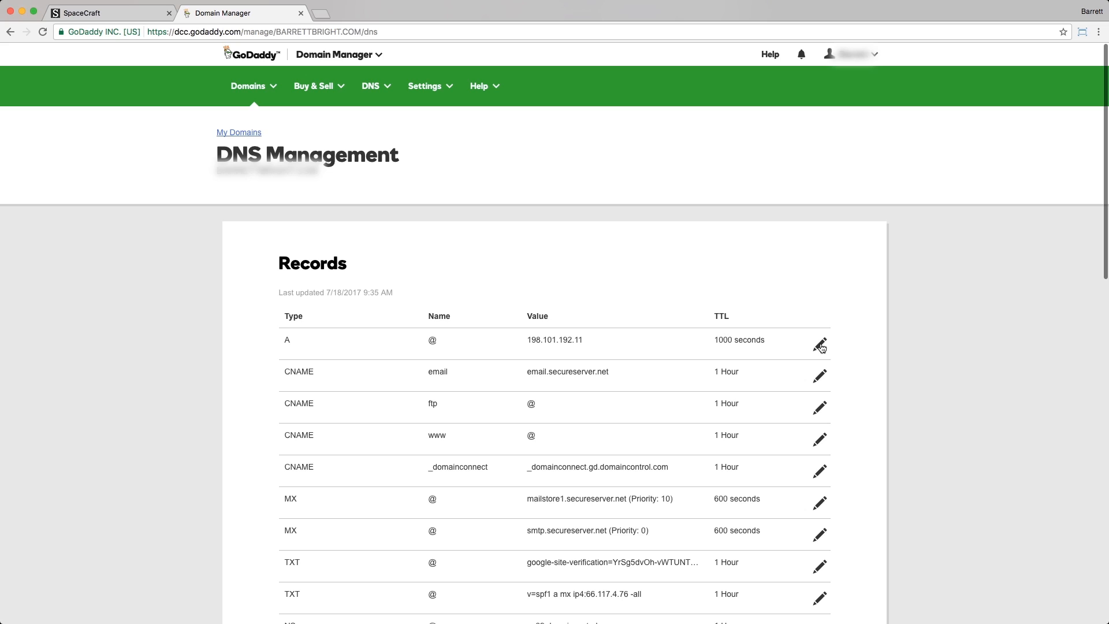
{"action": "mouse_move", "coordinate": [821, 347]}
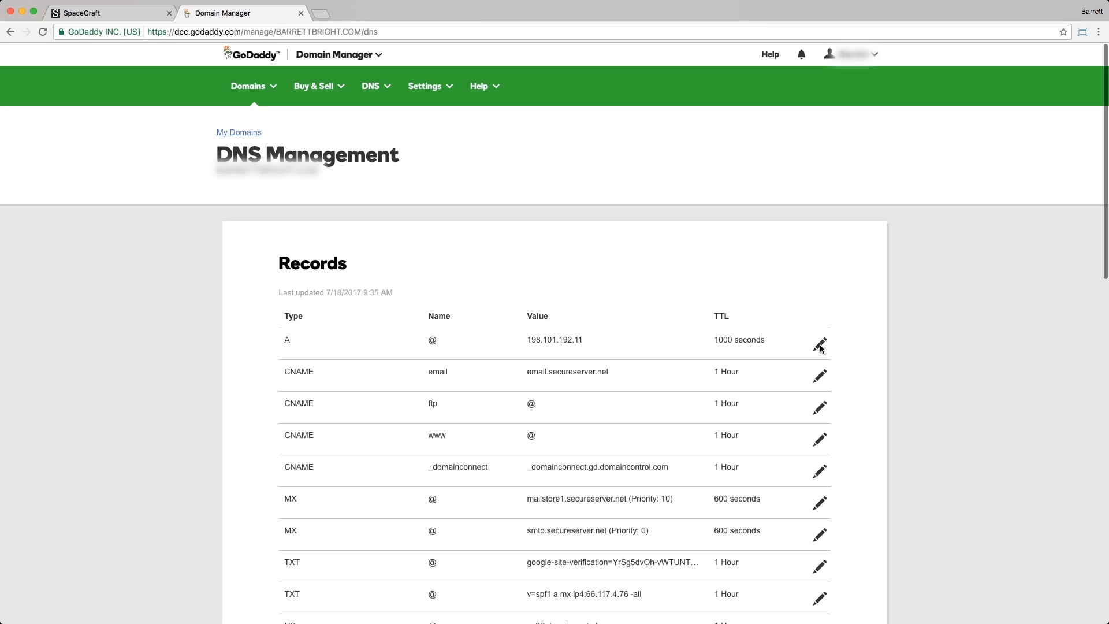
Edit the @ A record to point to 35.190.45.195 with 600 seconds TTL and save it.
{"action": "left_click", "coordinate": [820, 348]}
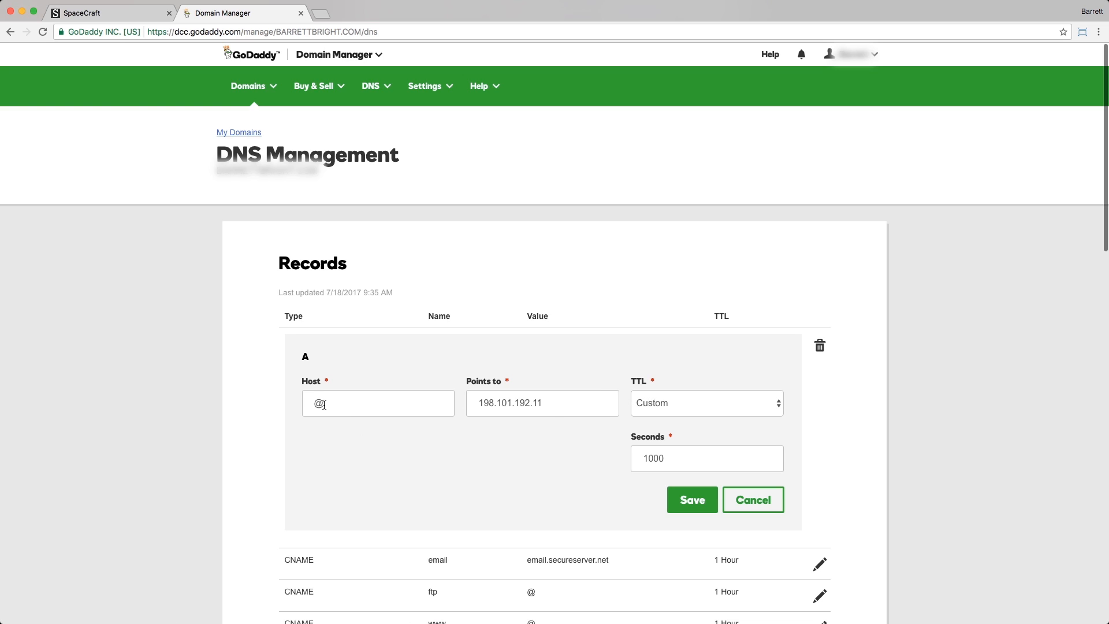
{"action": "mouse_move", "coordinate": [431, 433]}
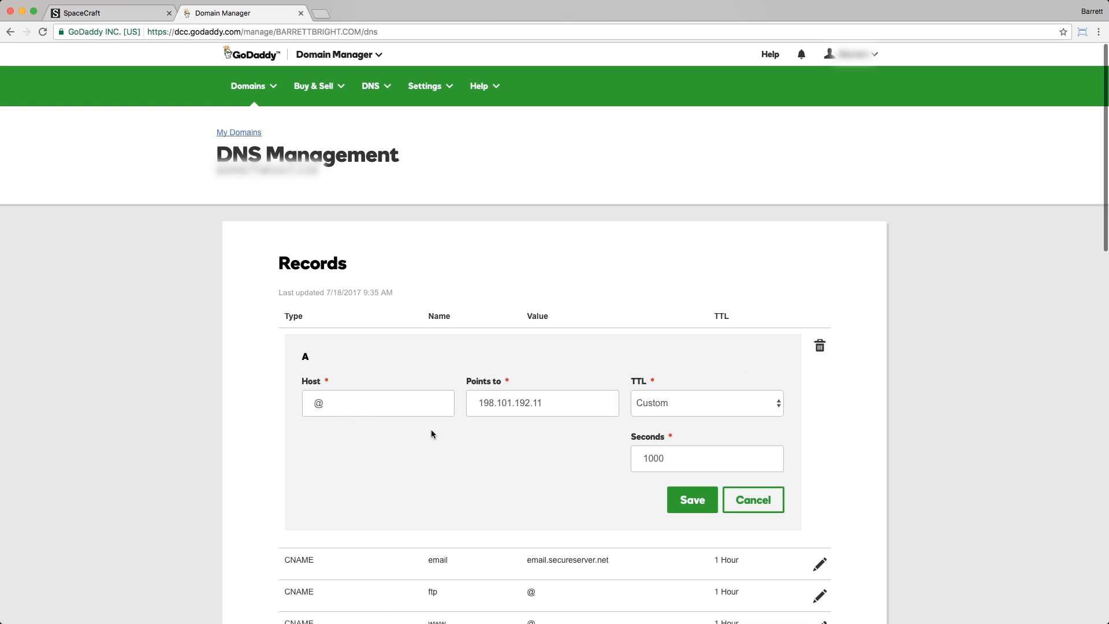
{"action": "mouse_move", "coordinate": [538, 421]}
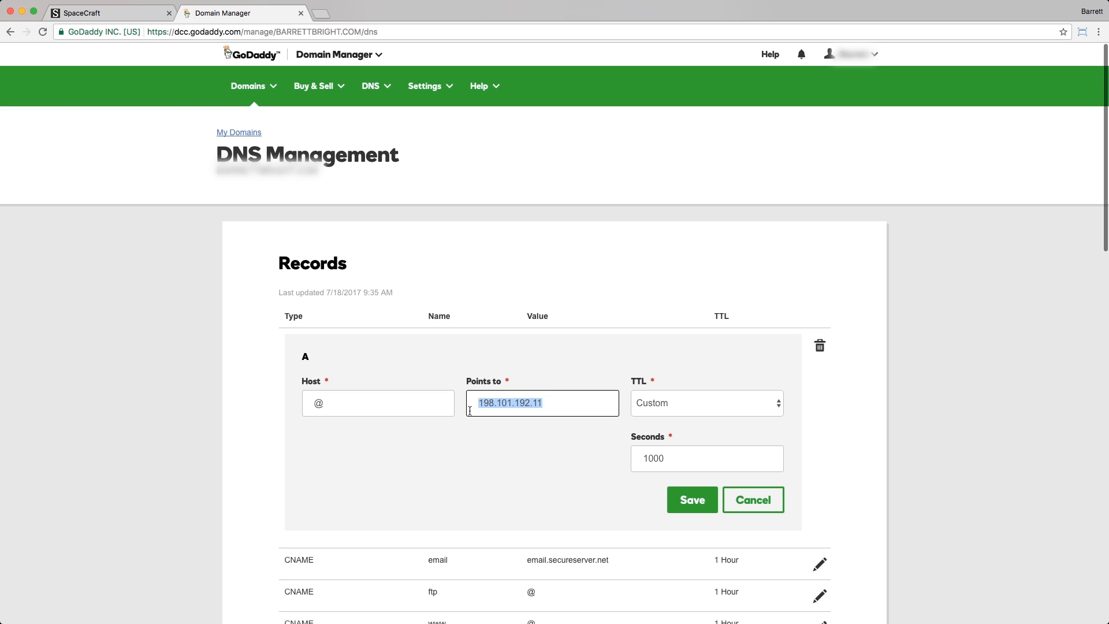
{"action": "type", "text": "3"}
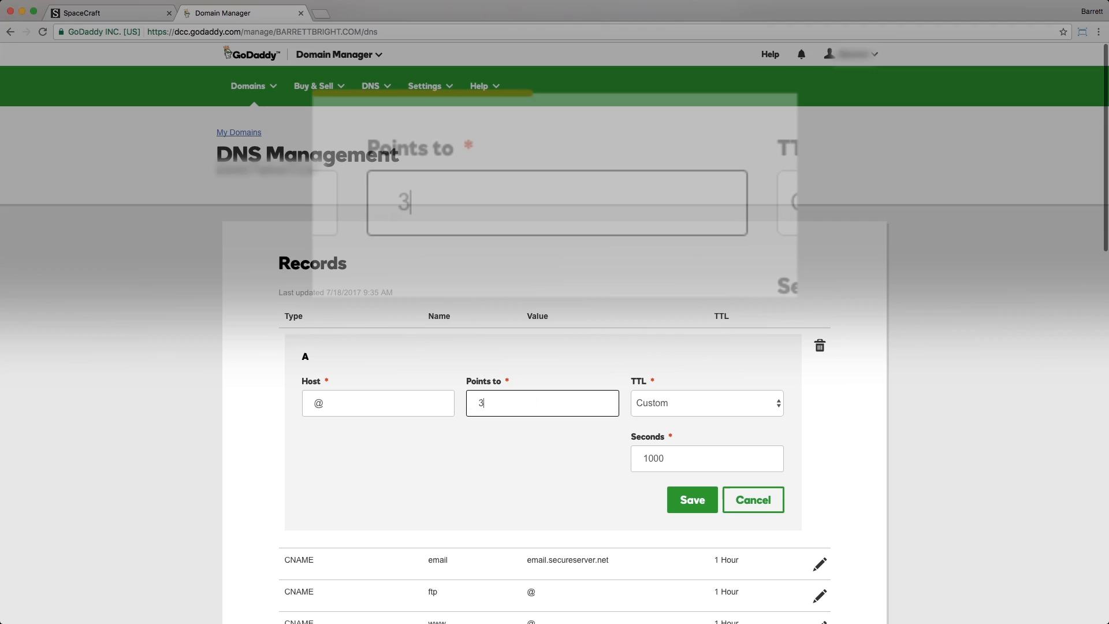
{"action": "type", "text": "5.190.45"}
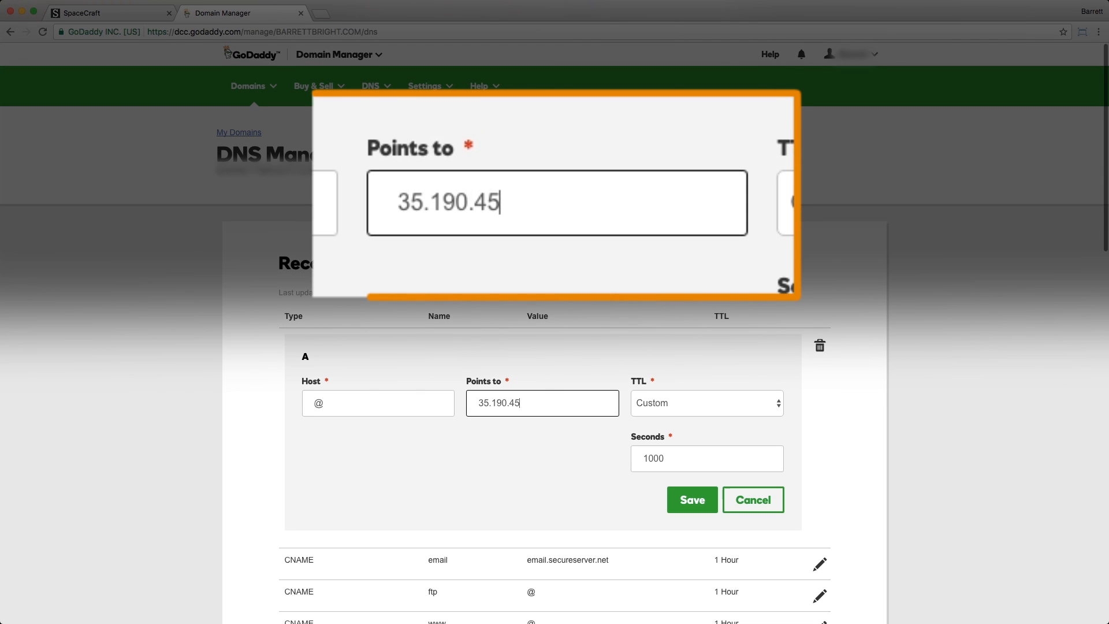
{"action": "type", "text": ".195"}
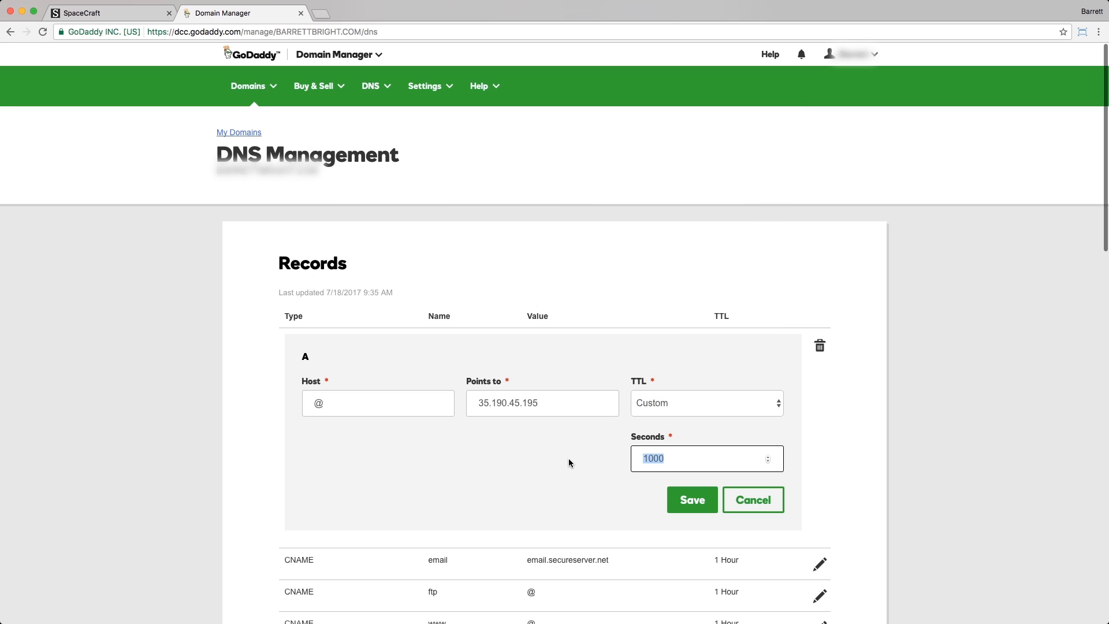
{"action": "type", "text": "1600"}
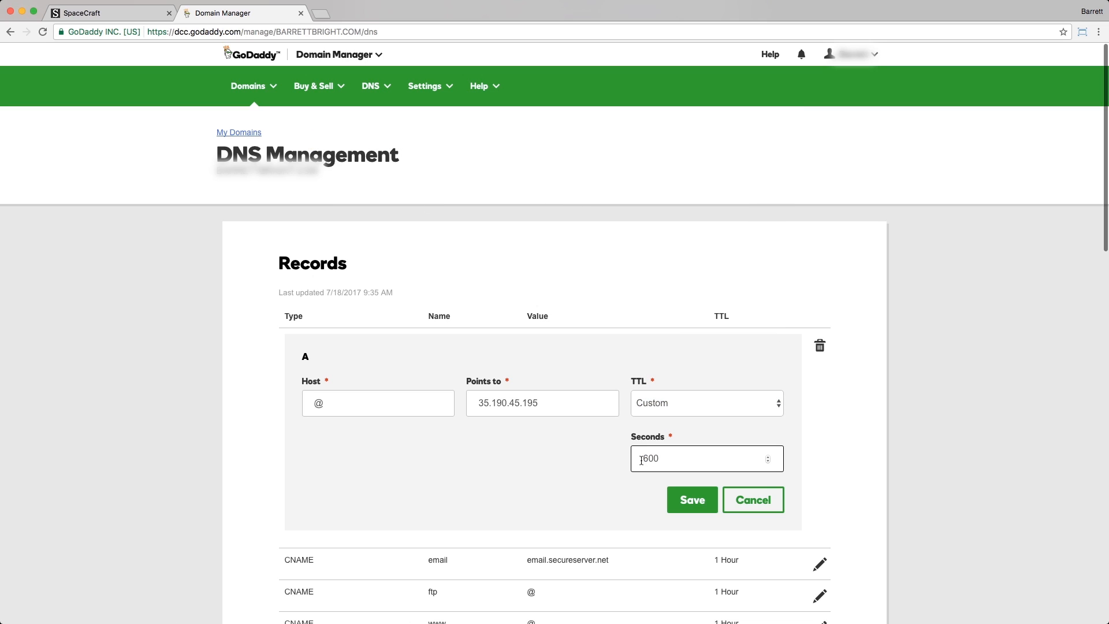
{"action": "mouse_move", "coordinate": [690, 499]}
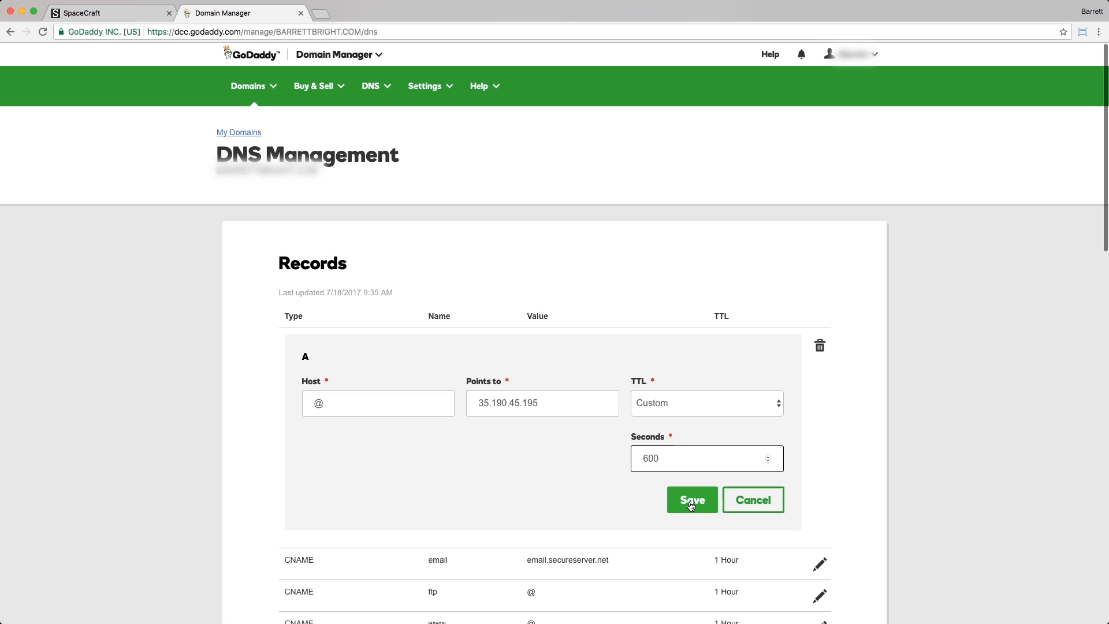
{"action": "left_click", "coordinate": [691, 499]}
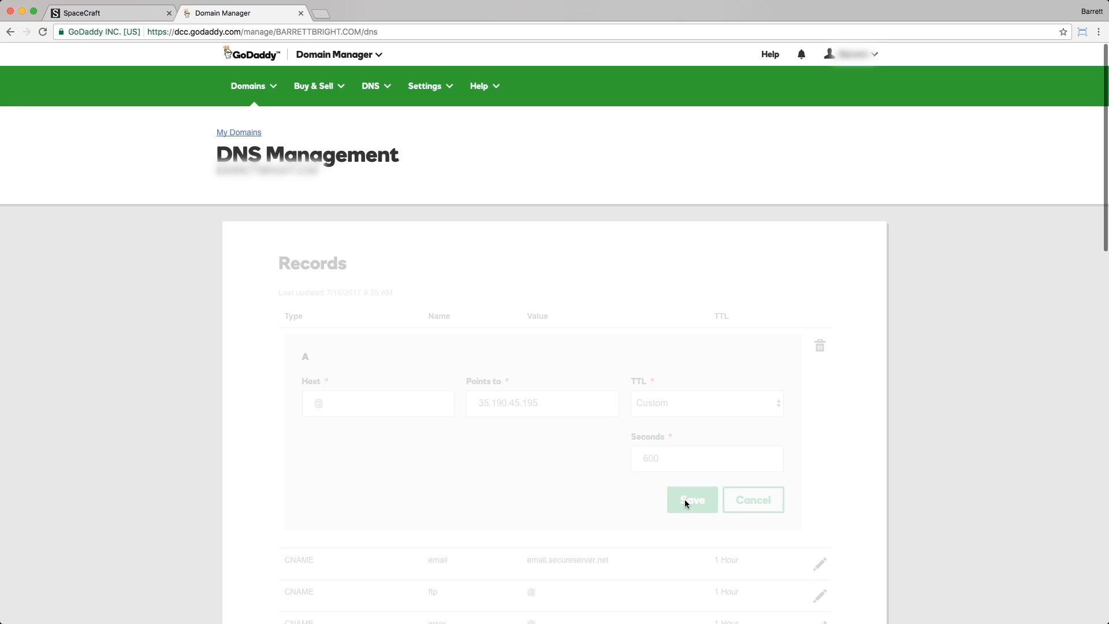
{"action": "left_click", "coordinate": [691, 499]}
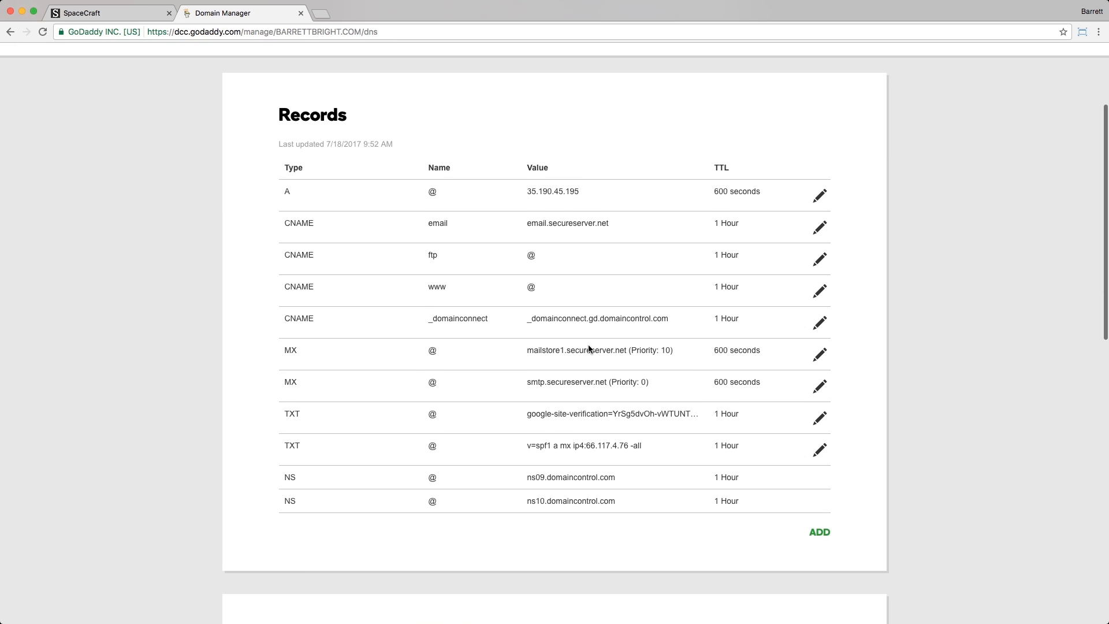
Start a new DNS record of type A with host @.
{"action": "scroll", "scroll_direction": "down", "scroll_amount": 3}
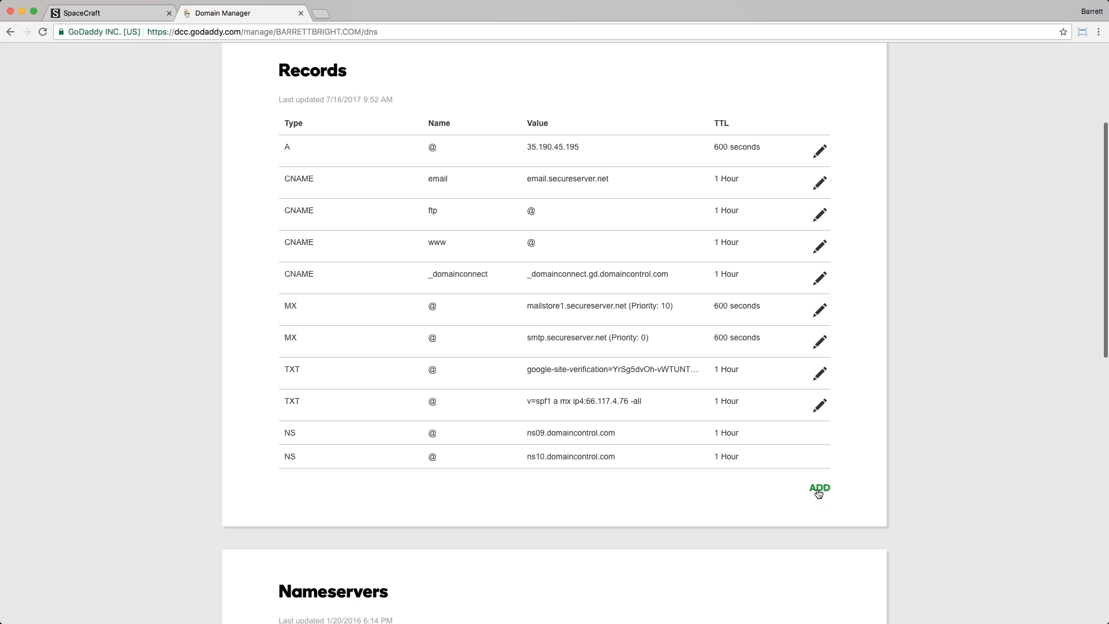
{"action": "left_click", "coordinate": [817, 487]}
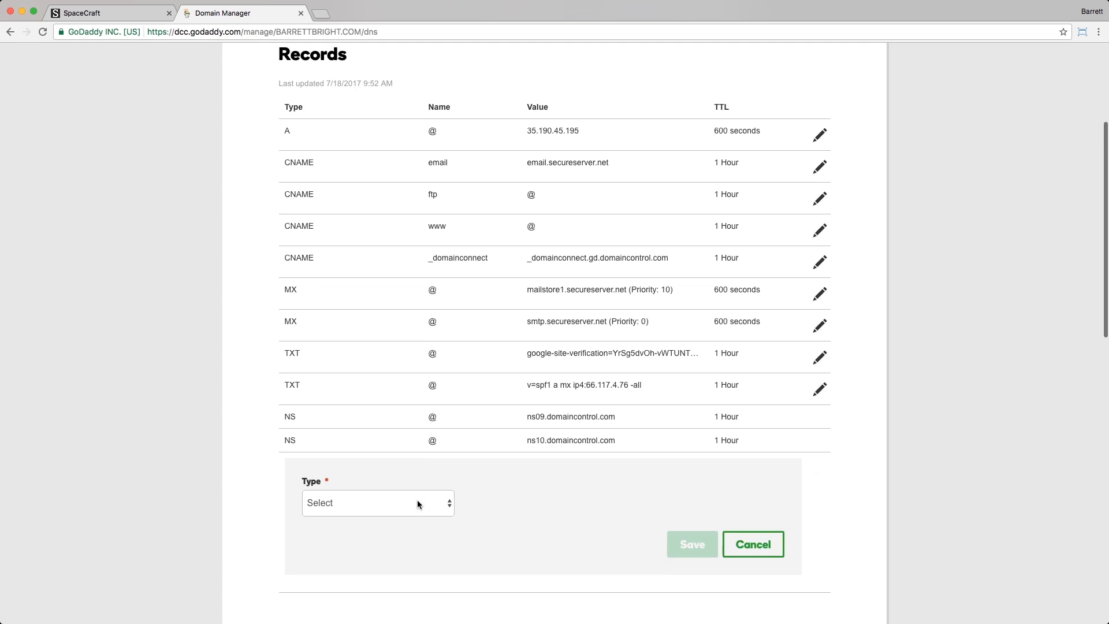
{"action": "left_click", "coordinate": [377, 502]}
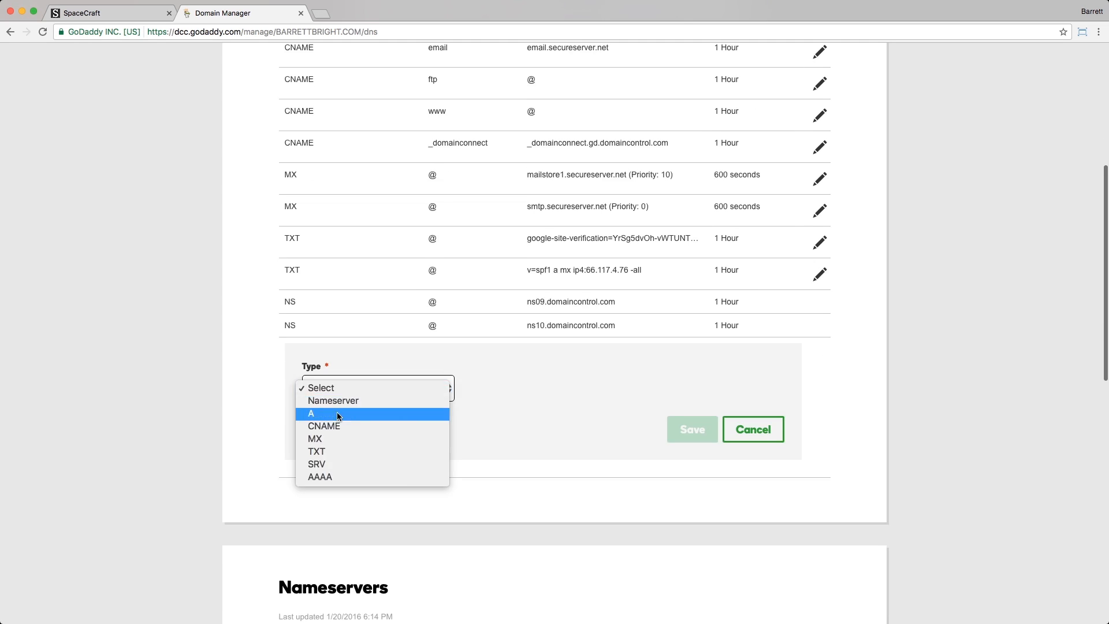
{"action": "left_click", "coordinate": [310, 413]}
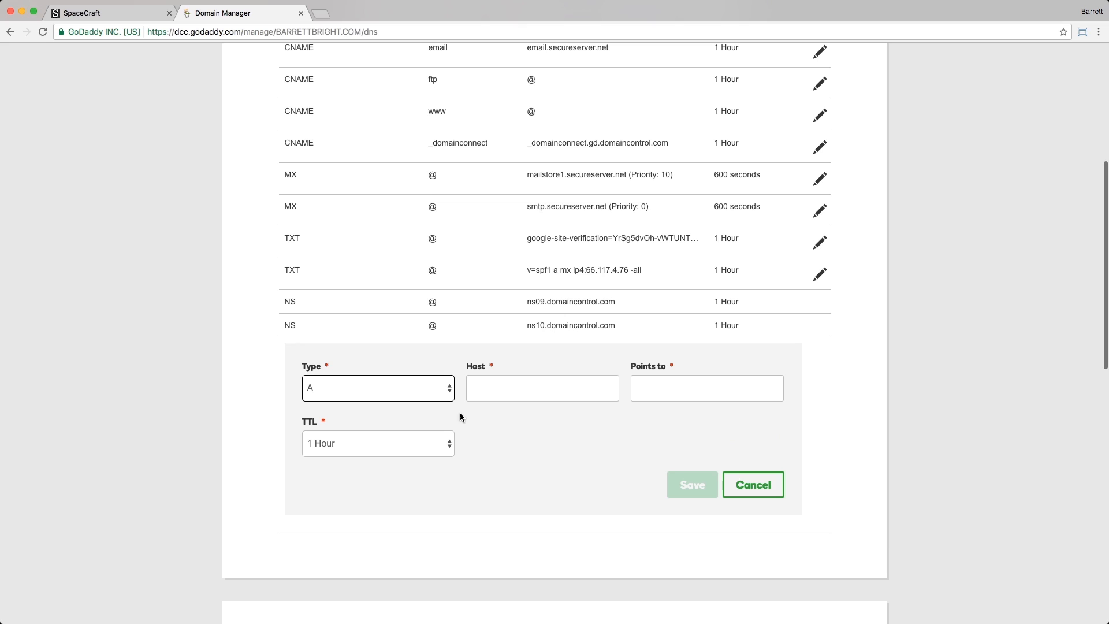
{"action": "type", "text": "@"}
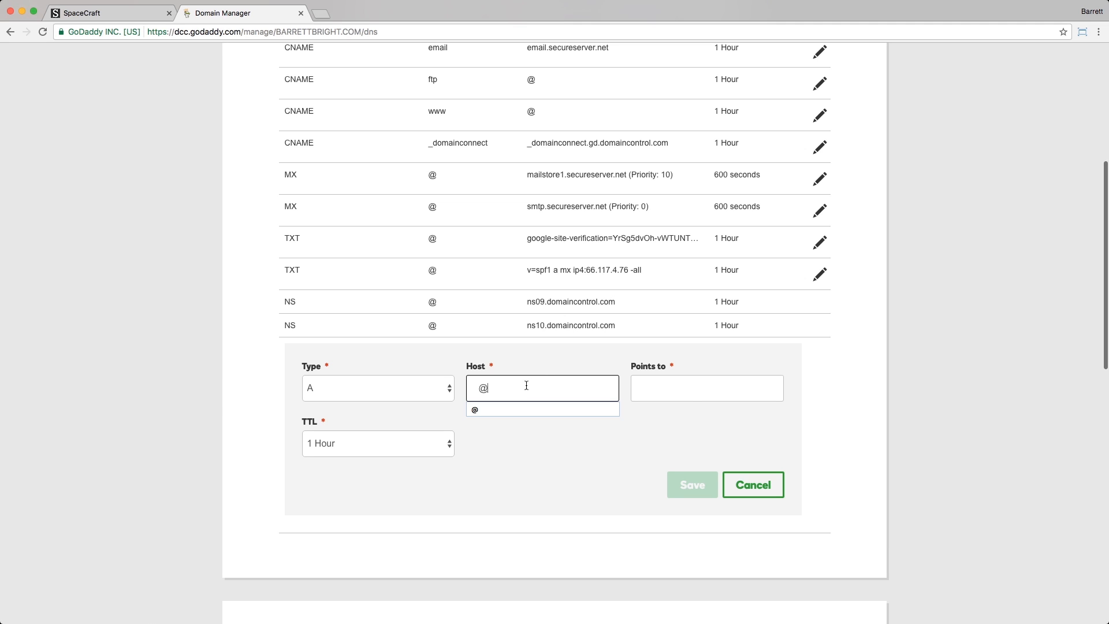
Point the new record to 35.190.45.195 with a custom TTL of 600 seconds.
{"action": "left_click", "coordinate": [706, 388]}
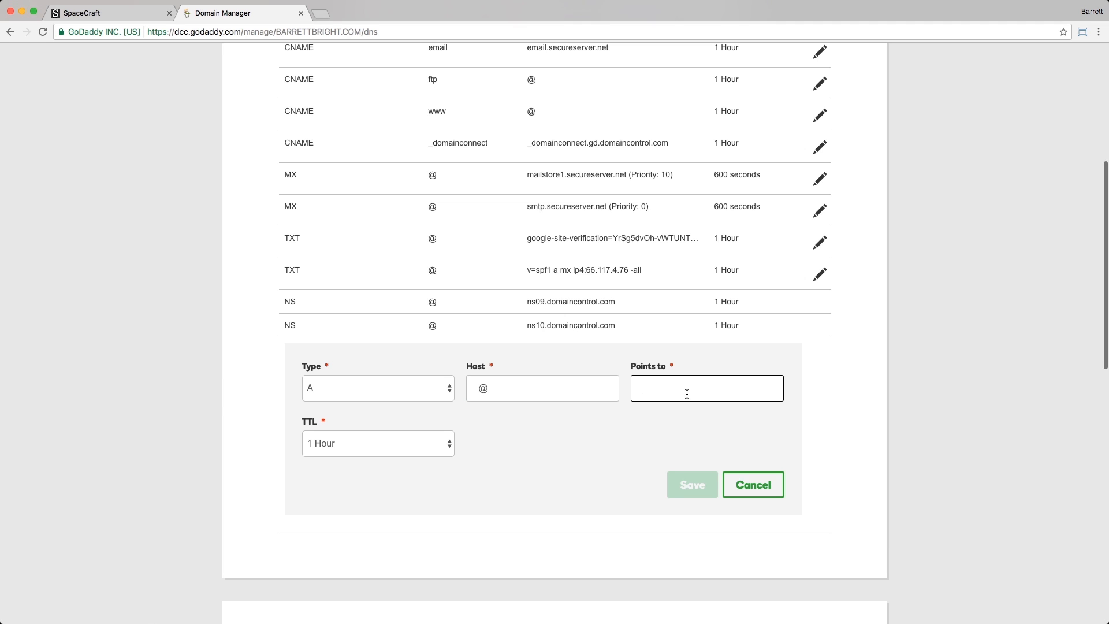
{"action": "type", "text": "3"}
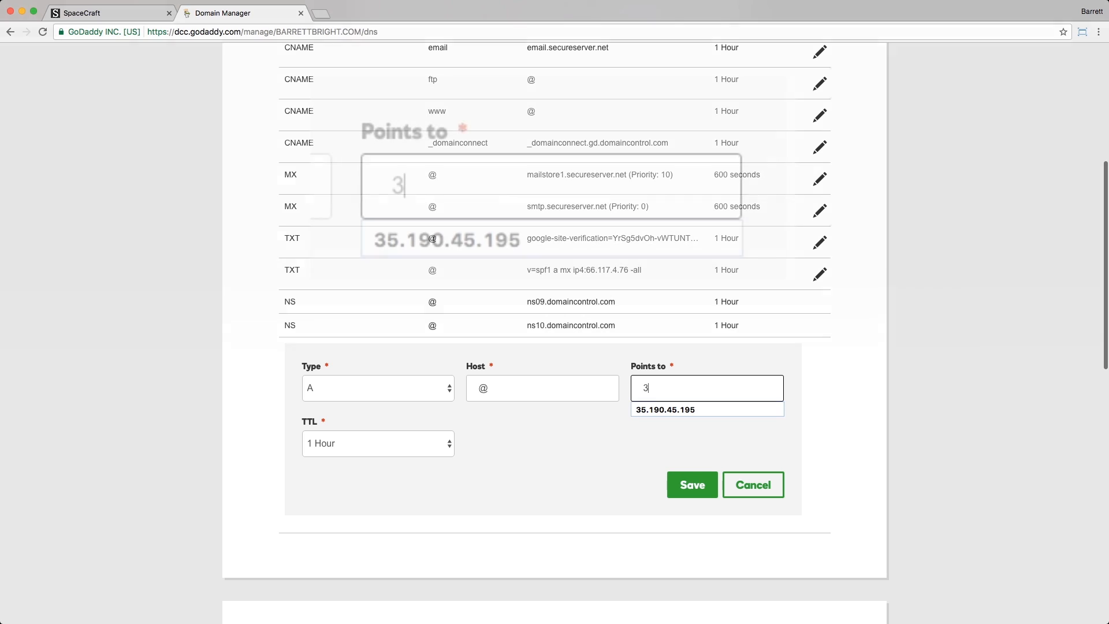
{"action": "type", "text": "5."}
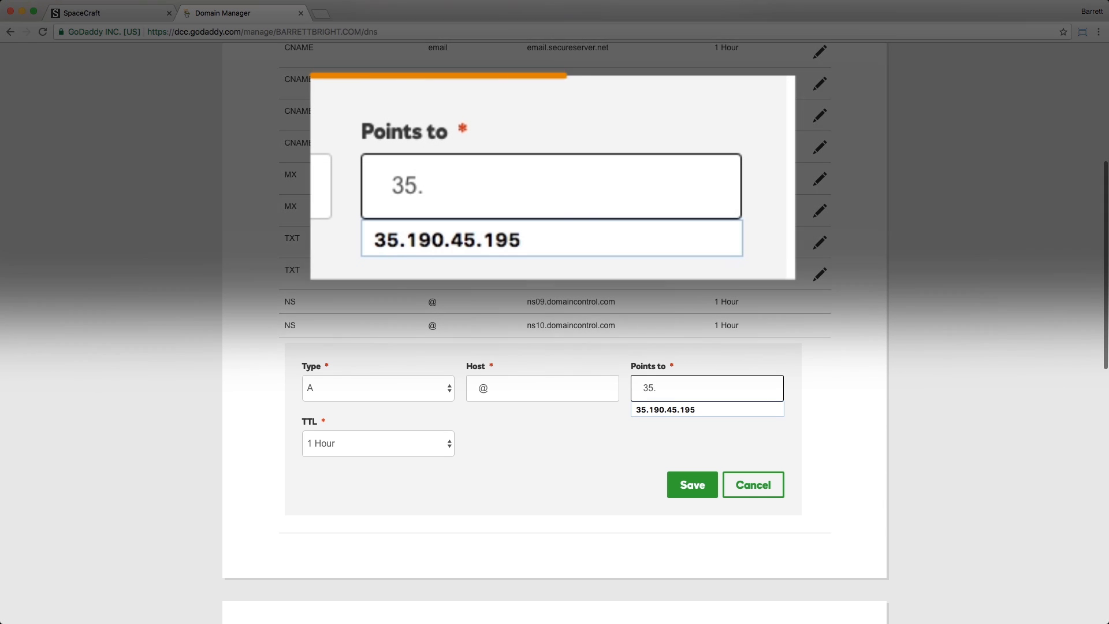
{"action": "type", "text": "190.45.19"}
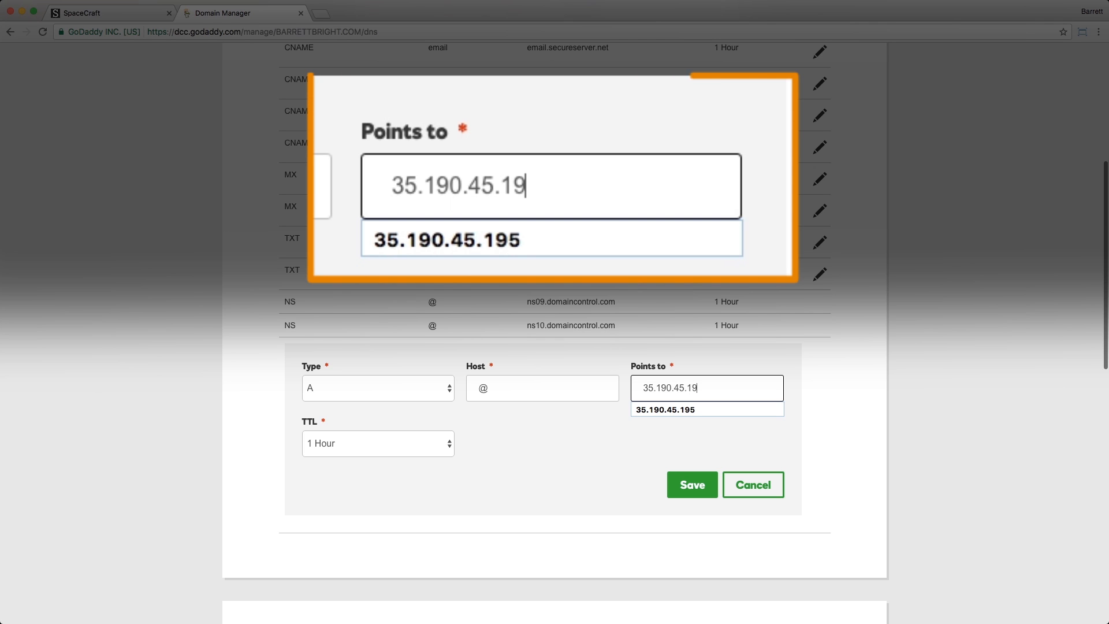
{"action": "left_click", "coordinate": [665, 409]}
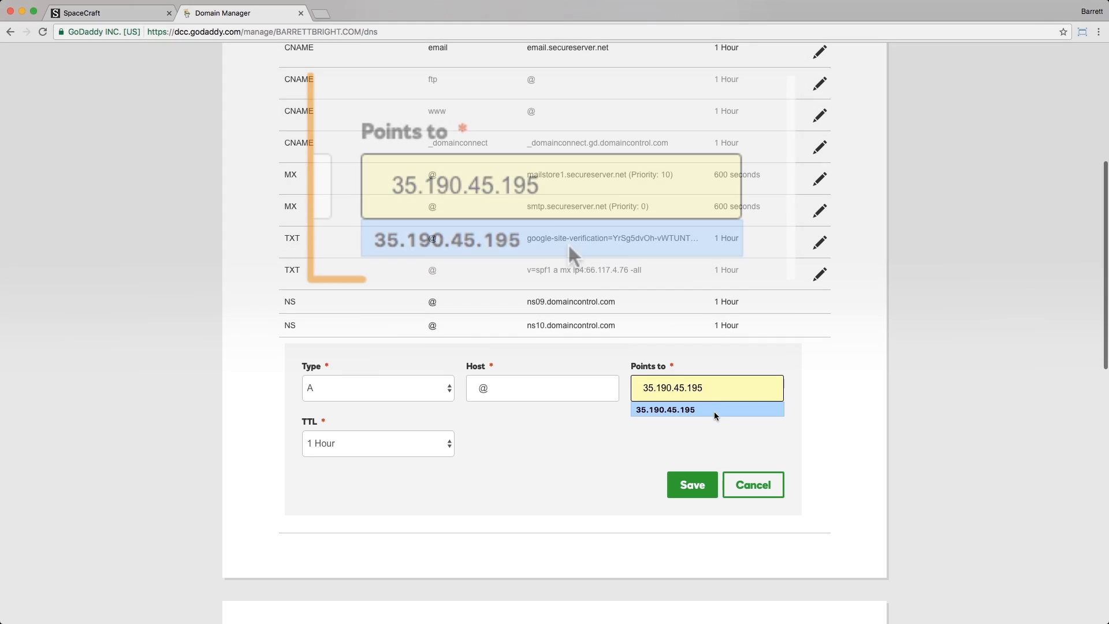
{"action": "left_click", "coordinate": [378, 442]}
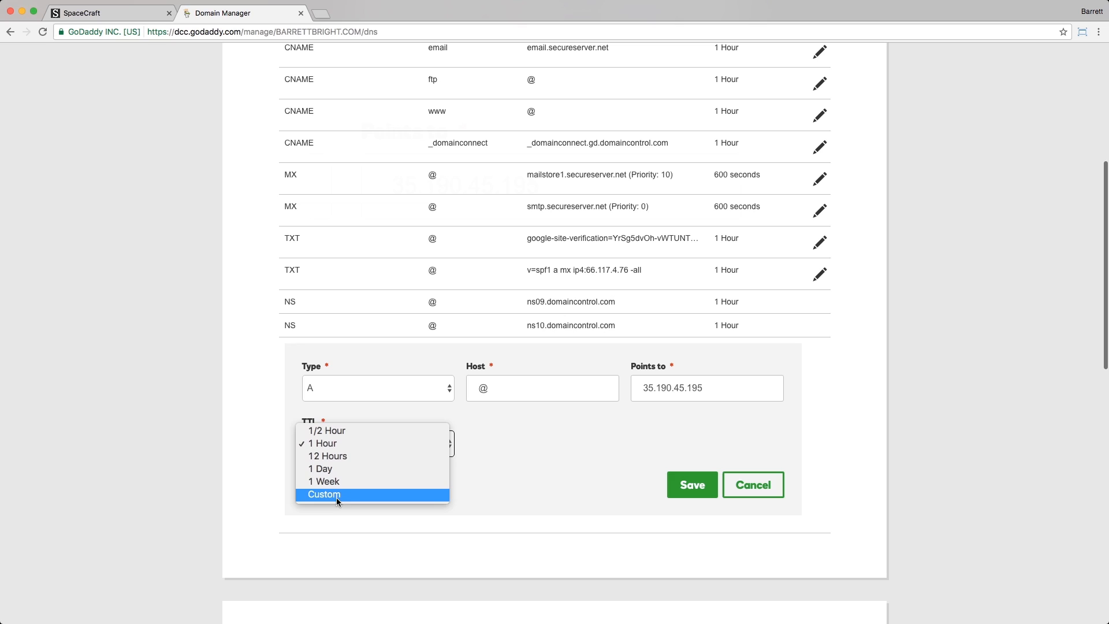
{"action": "left_click", "coordinate": [323, 493]}
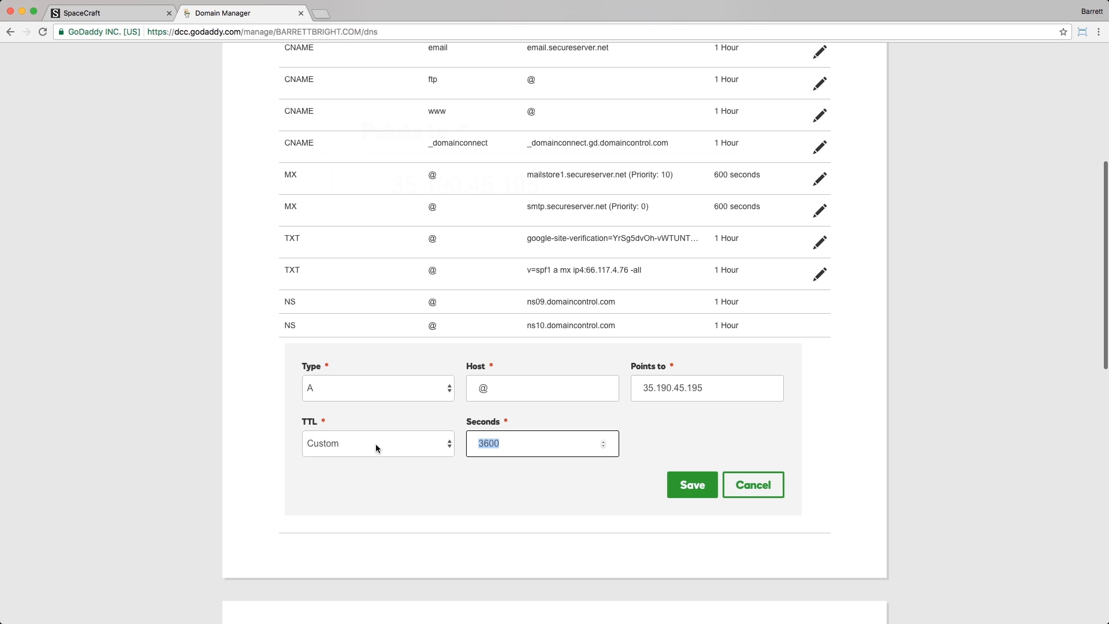
{"action": "type", "text": "600"}
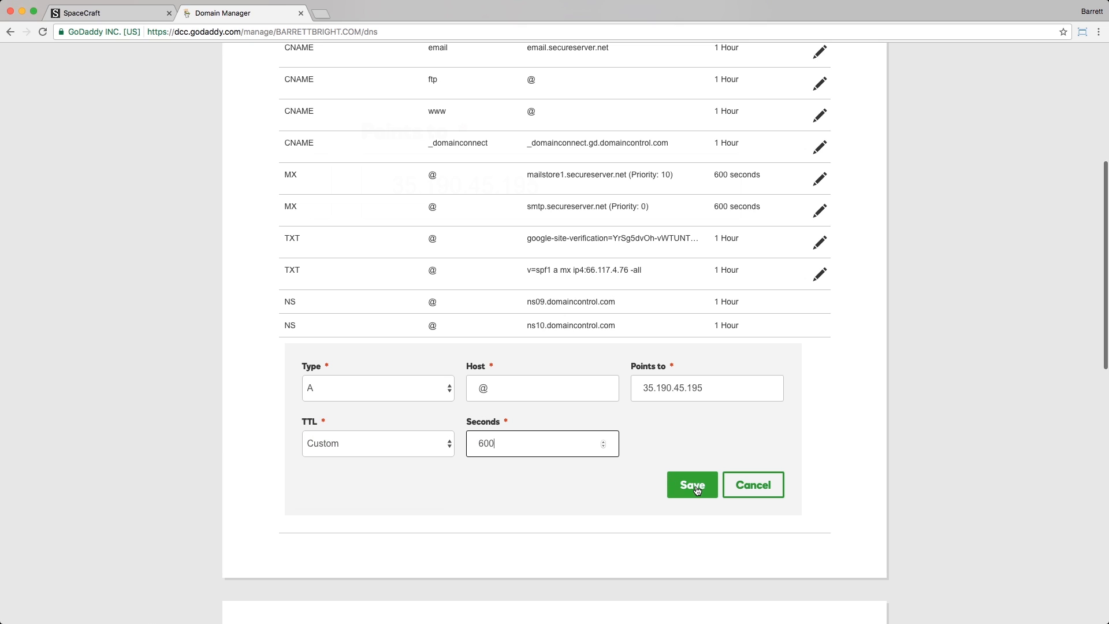
{"action": "mouse_move", "coordinate": [691, 489]}
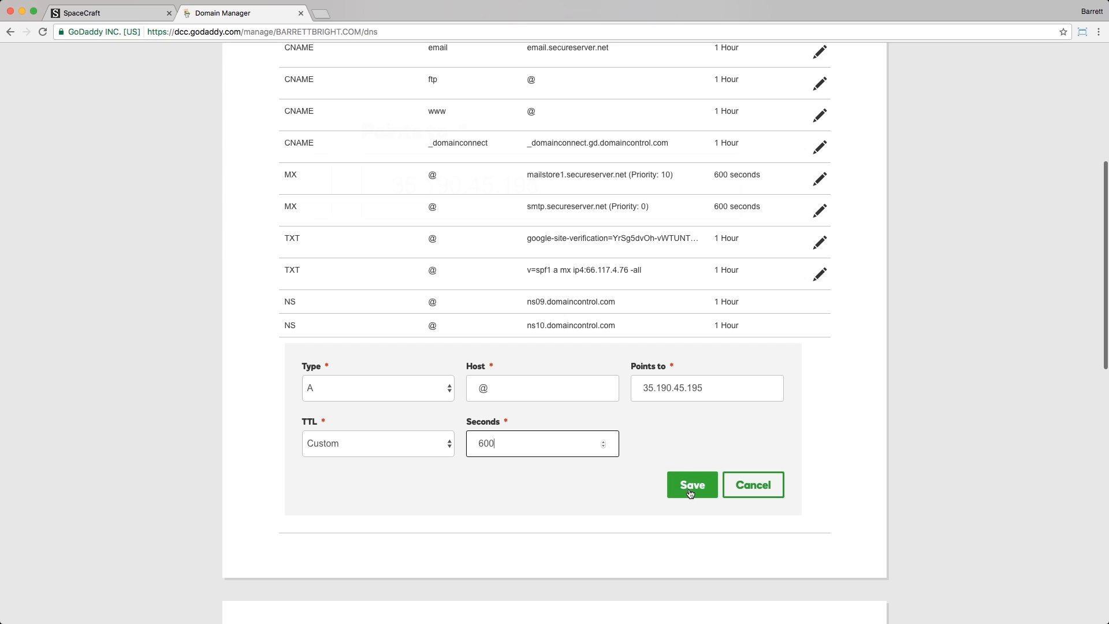
{"action": "mouse_move", "coordinate": [752, 492]}
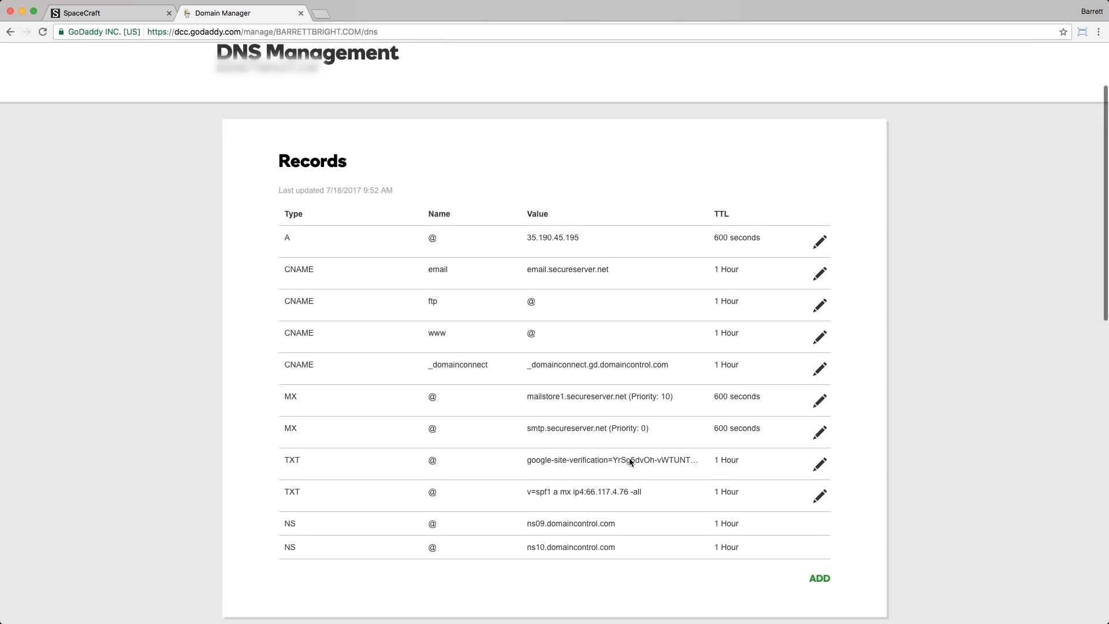
{"action": "mouse_move", "coordinate": [635, 460]}
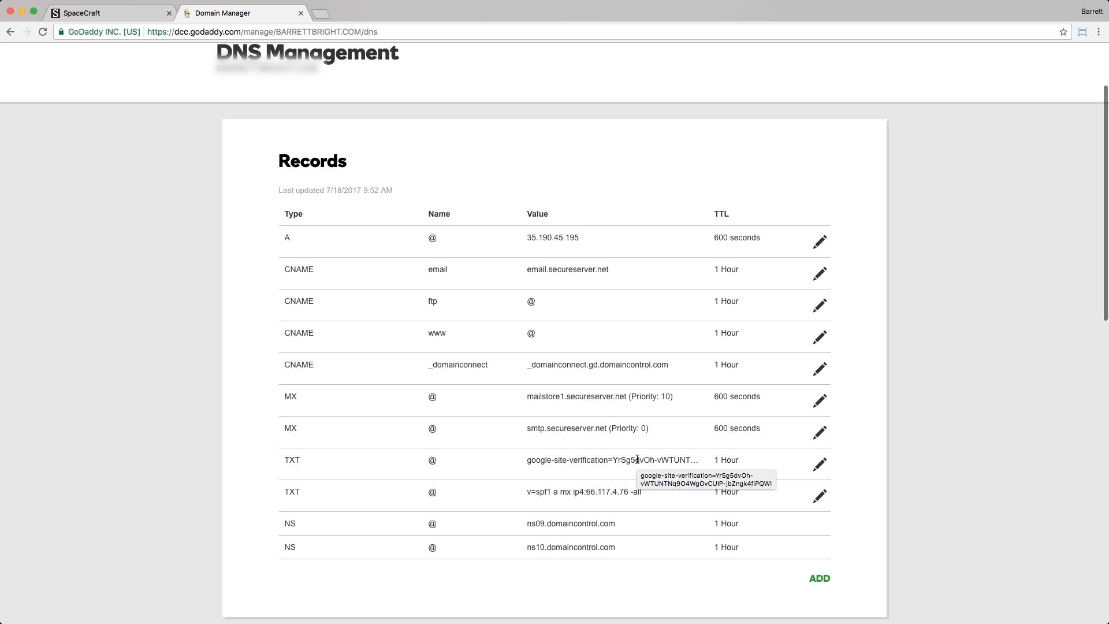
Leave the saved GoDaddy records and switch to the SpaceCraft site dashboard.
{"action": "left_click", "coordinate": [110, 13]}
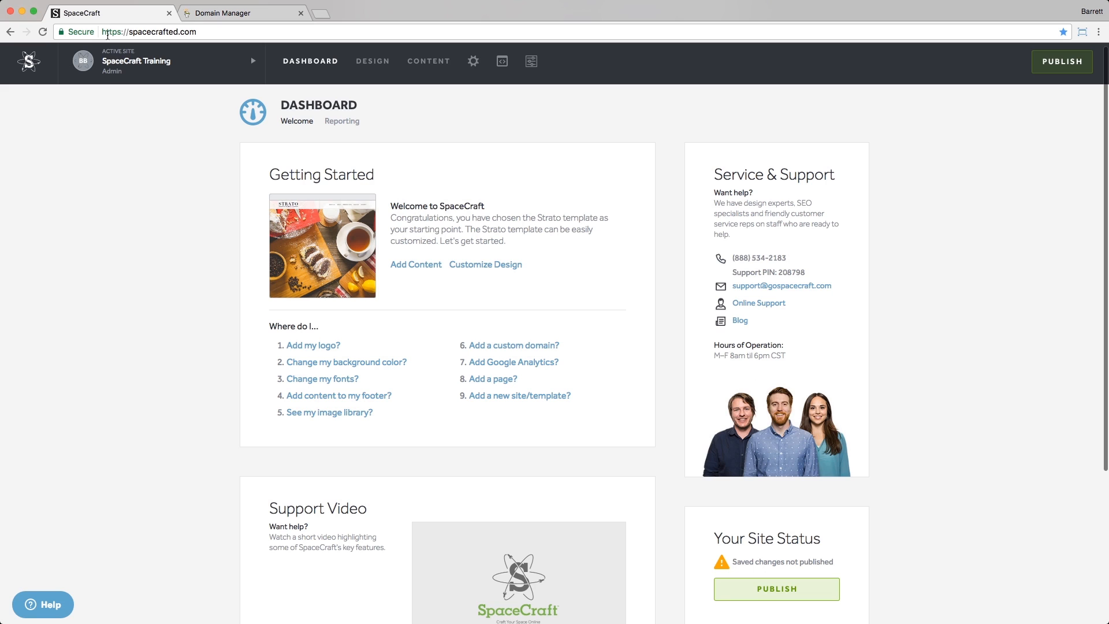
Show the site's Domains settings listing domain1.com as primary.
{"action": "left_click", "coordinate": [472, 61]}
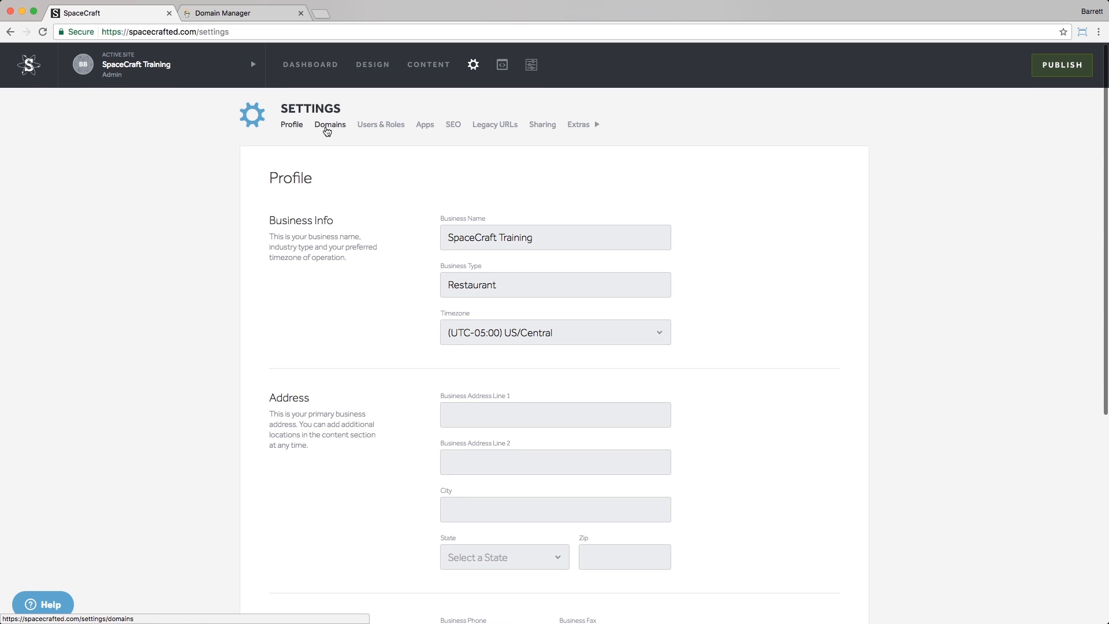
{"action": "left_click", "coordinate": [329, 124]}
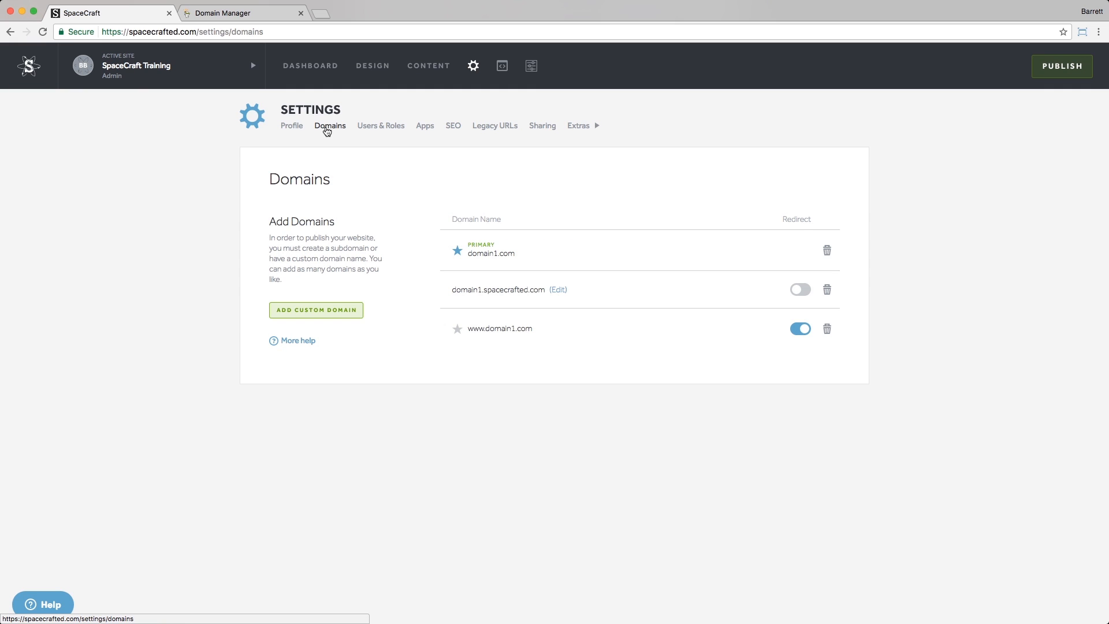